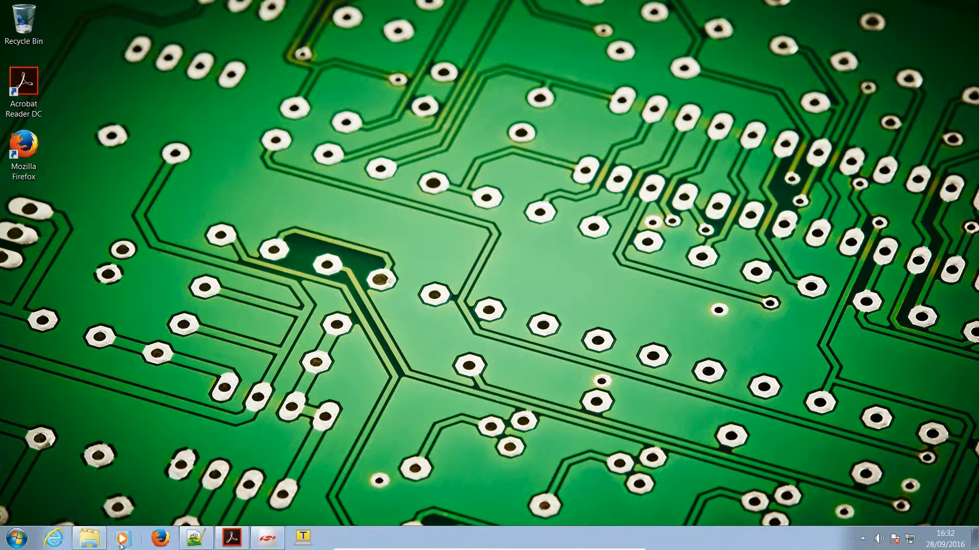
Step: Select the BGM111-API-RM reference manual in the SiLabs docs folder
left_click(88, 537)
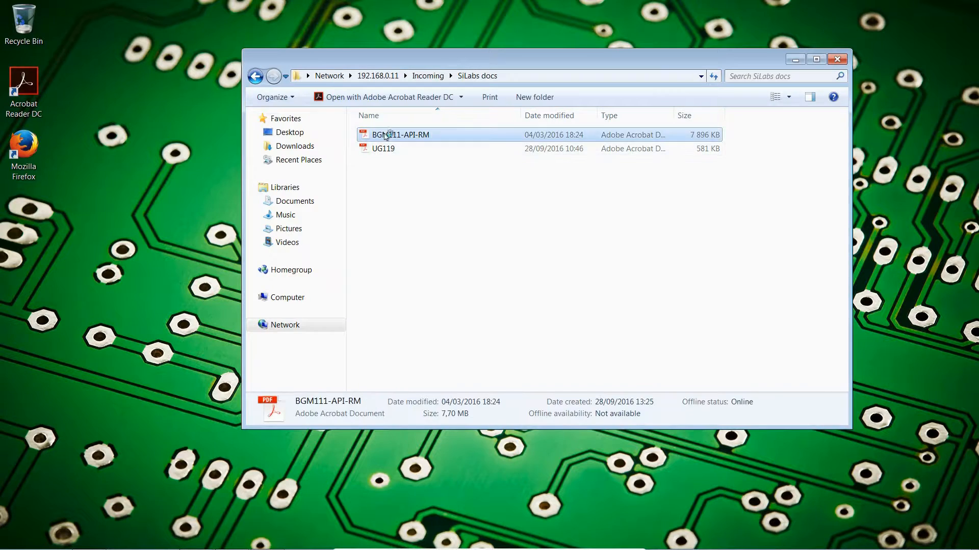
Step: Check the Endpoint IDs in the BGM111 API manual, then define const uart_ep = 2 in hello.bgs
double_click(400, 134)
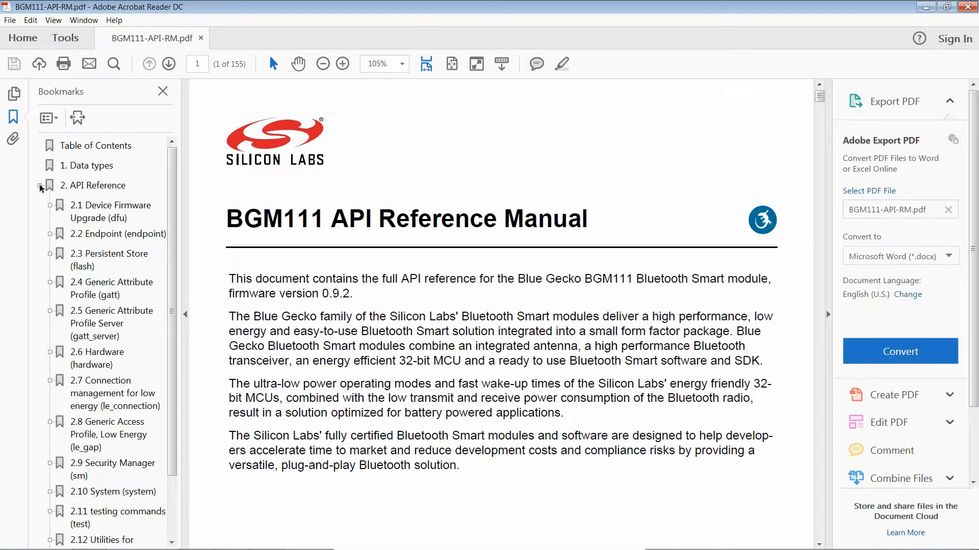
left_click(118, 235)
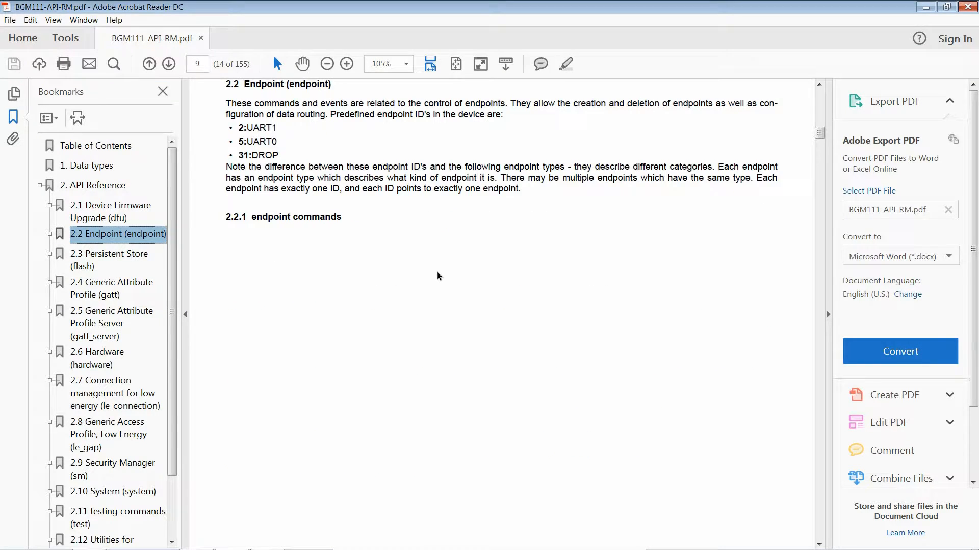
mouse_move(434, 276)
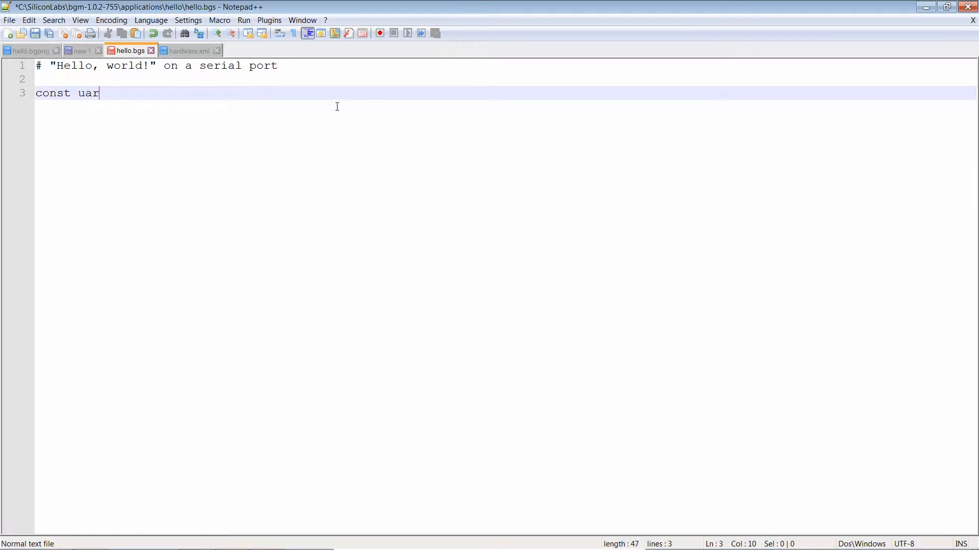
type("t_ep = 2")
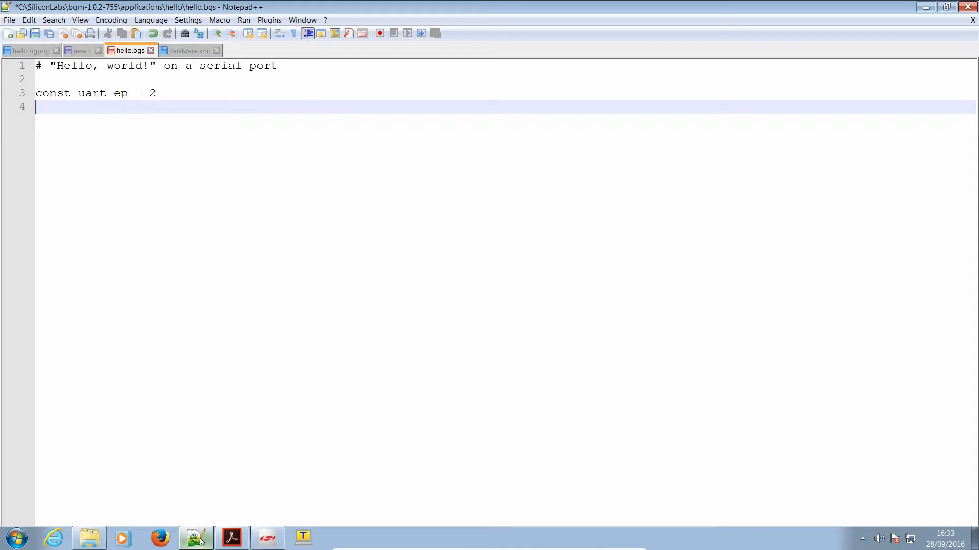
Step: Navigate the manual bookmarks to the cmd_endpoint_send reference, then return to the editor
left_click(231, 537)
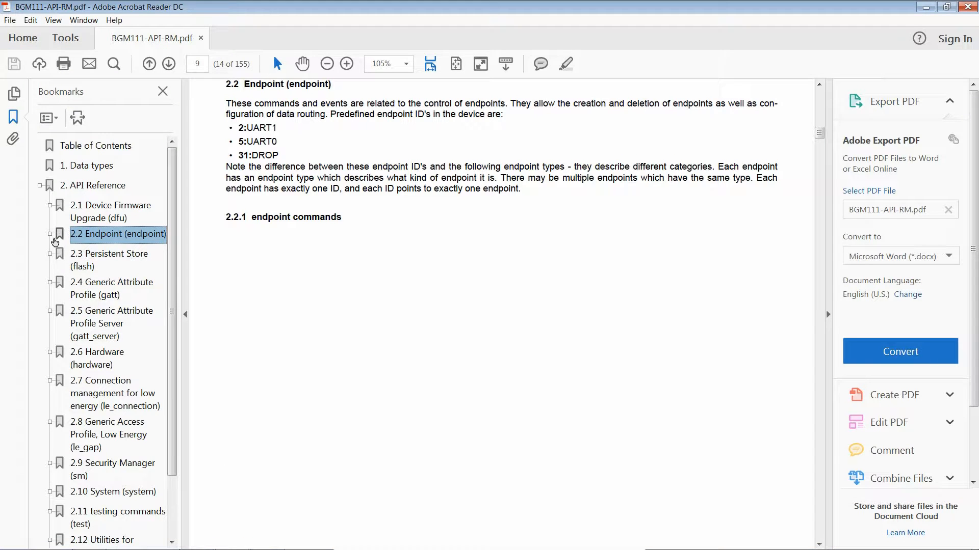
left_click(52, 234)
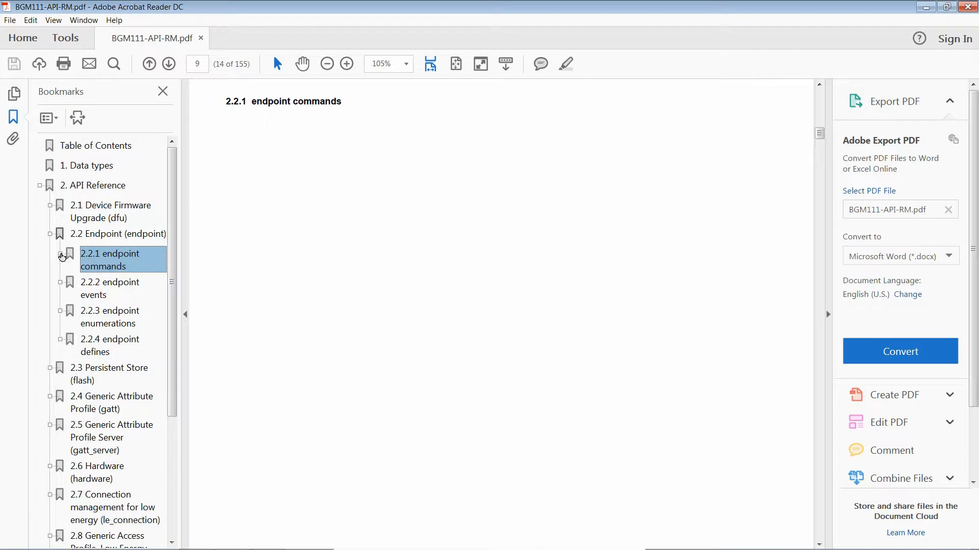
left_click(59, 257)
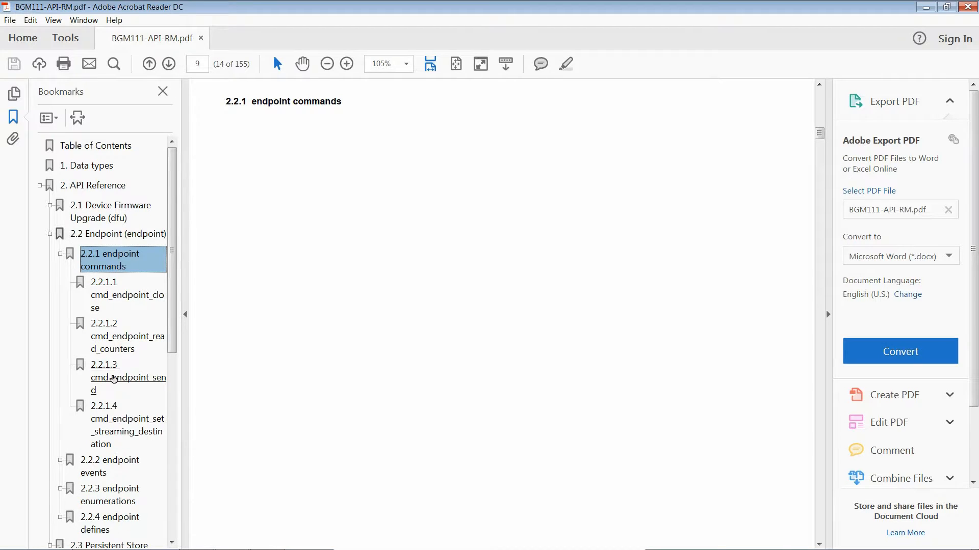
left_click(119, 377)
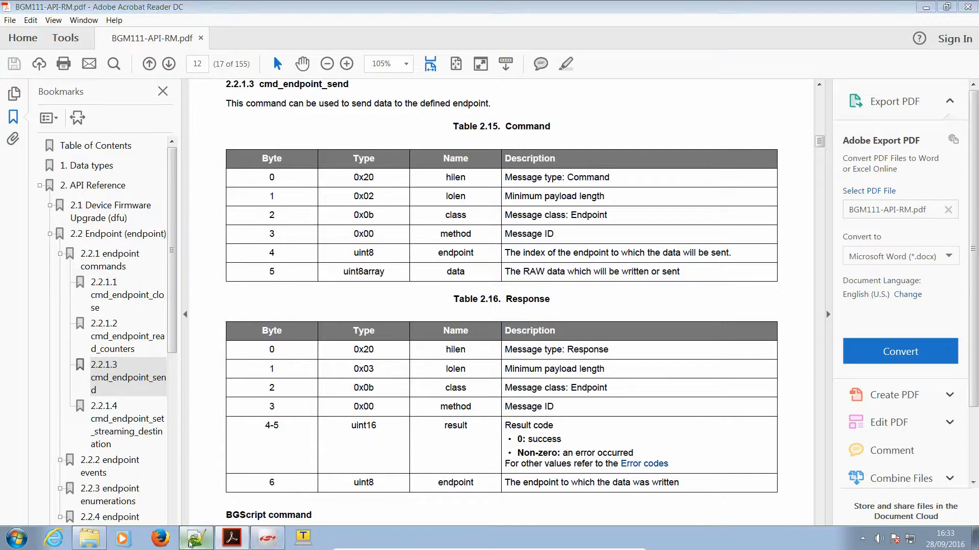
left_click(195, 537)
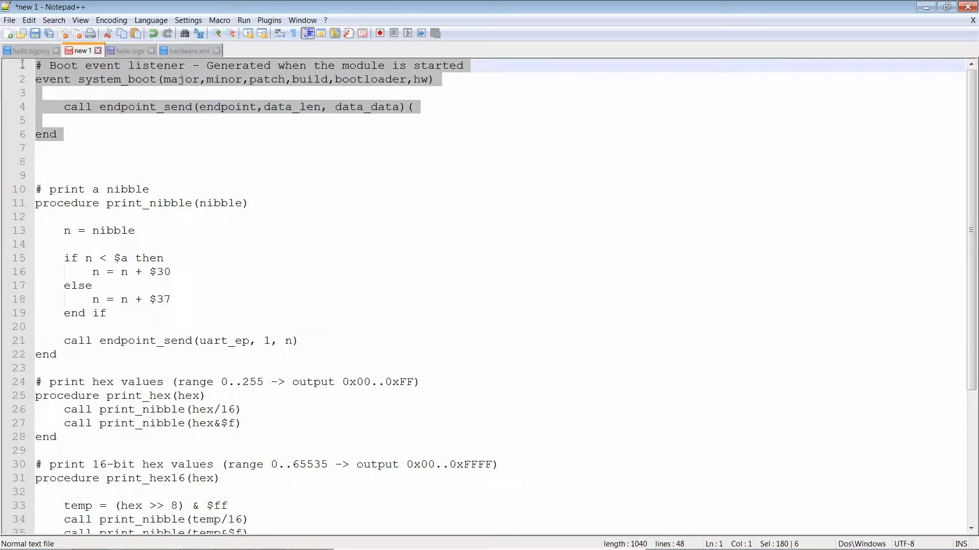
Step: Make hello.bgs's boot event call endpoint_send(uart_ep, 13, "Hello, world!") and save it
left_click(129, 51)
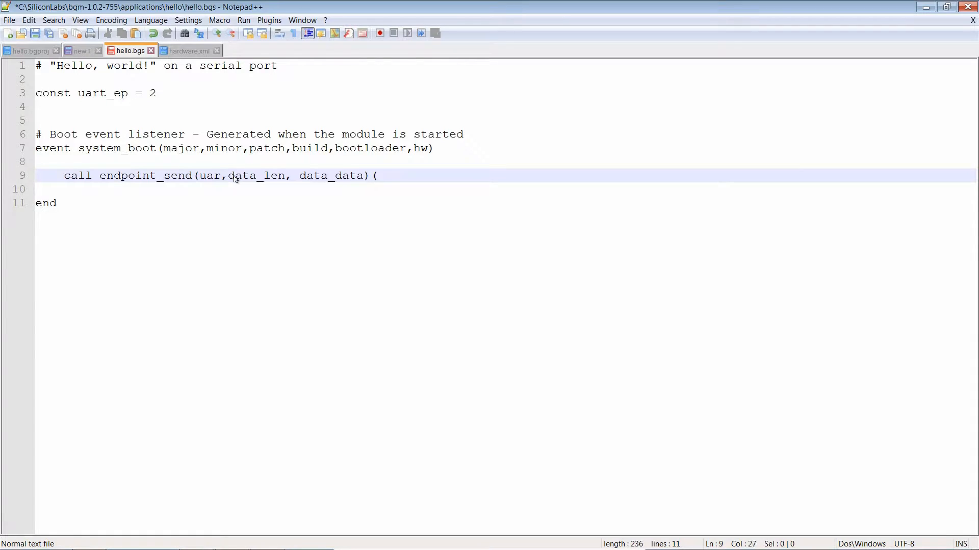
double_click(359, 175)
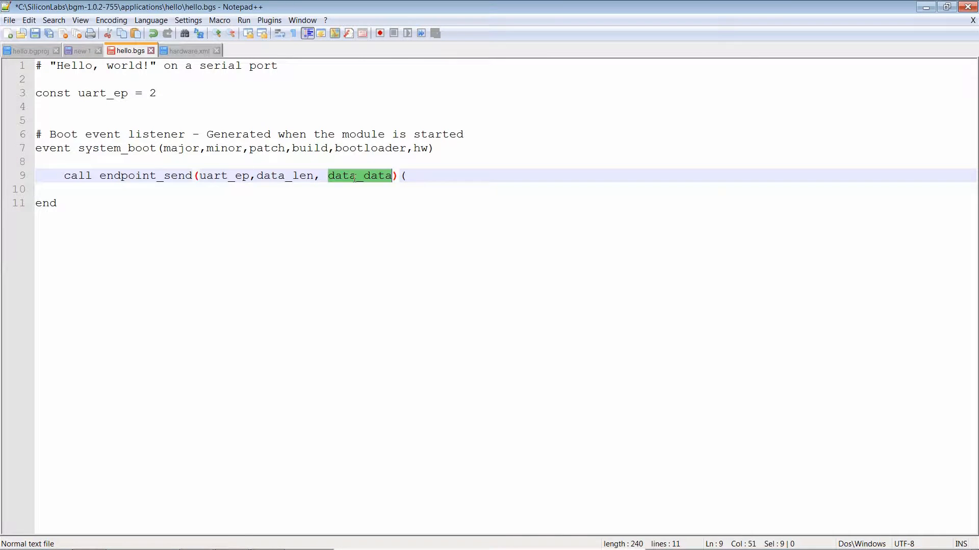
type("\"Hello\"")
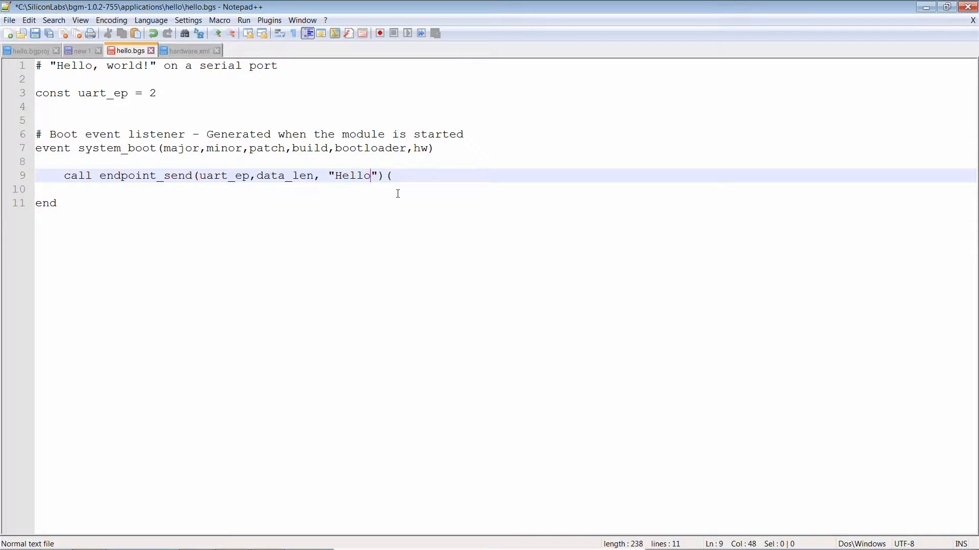
type(", world!")
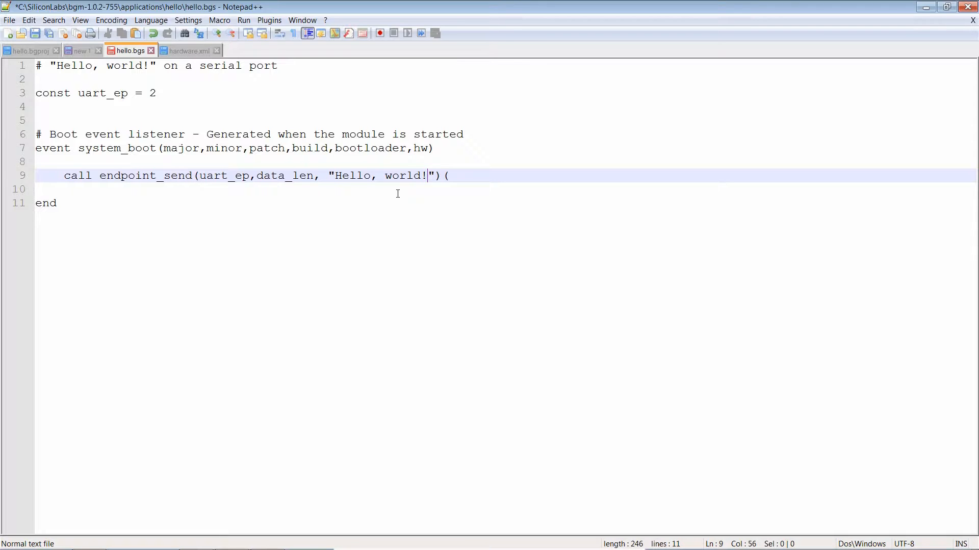
double_click(285, 175)
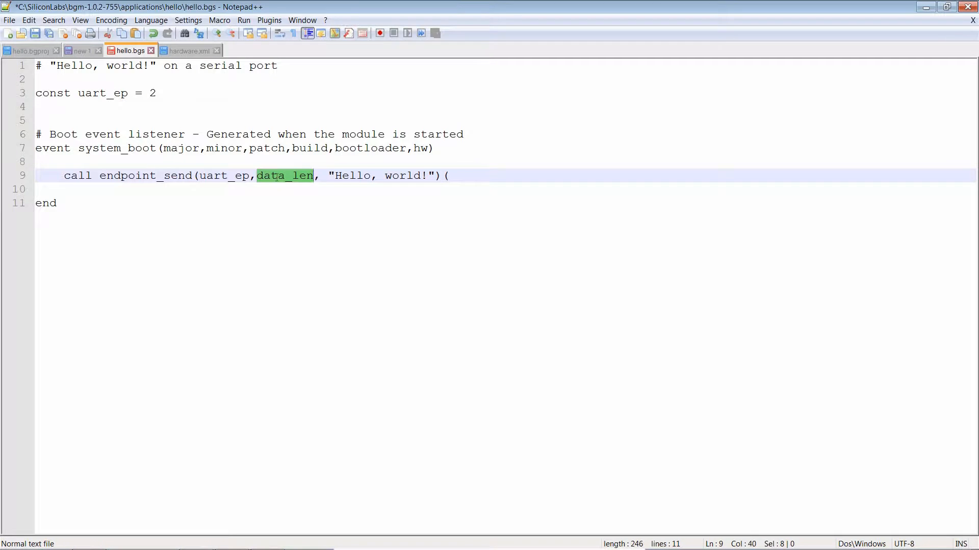
type("13")
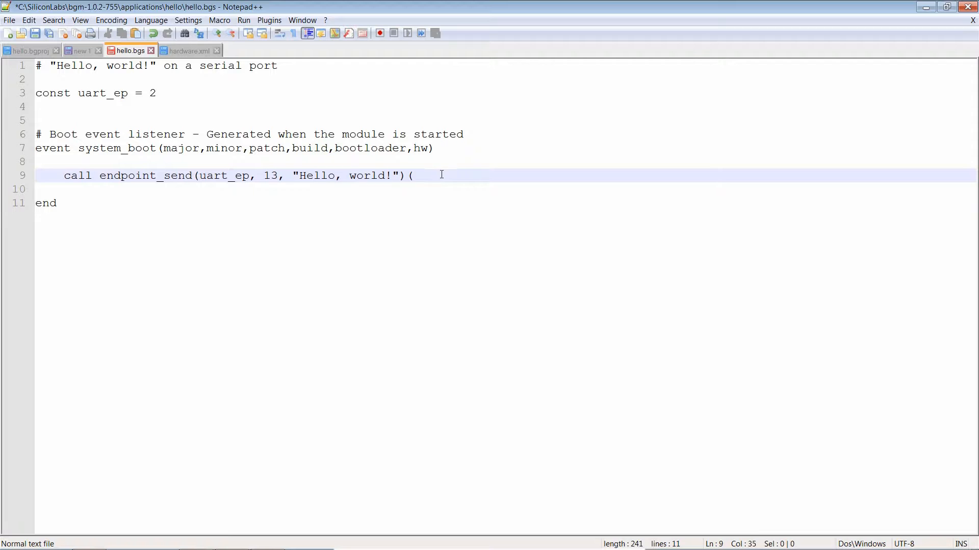
key("Backspace")
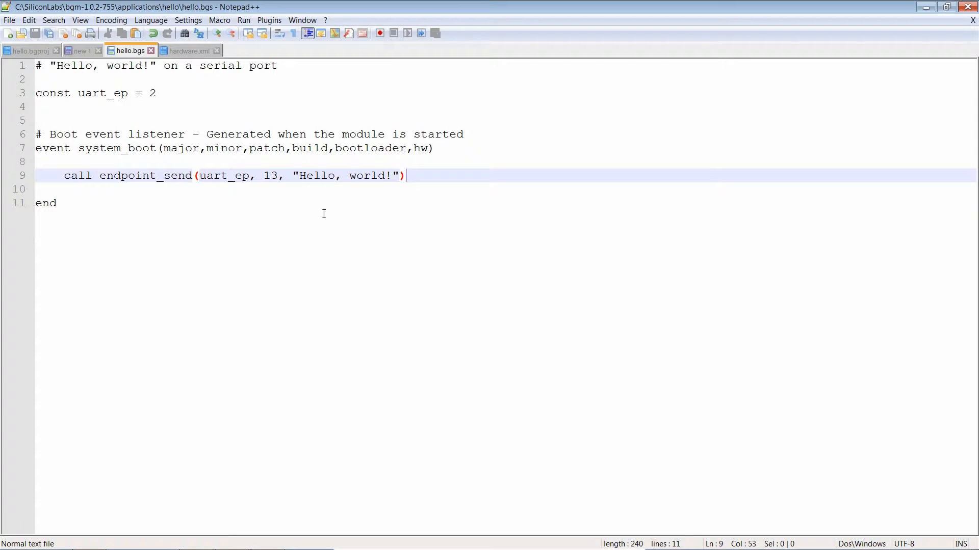
Step: Launch Tera Term and connect over serial to COM3
left_click(13, 537)
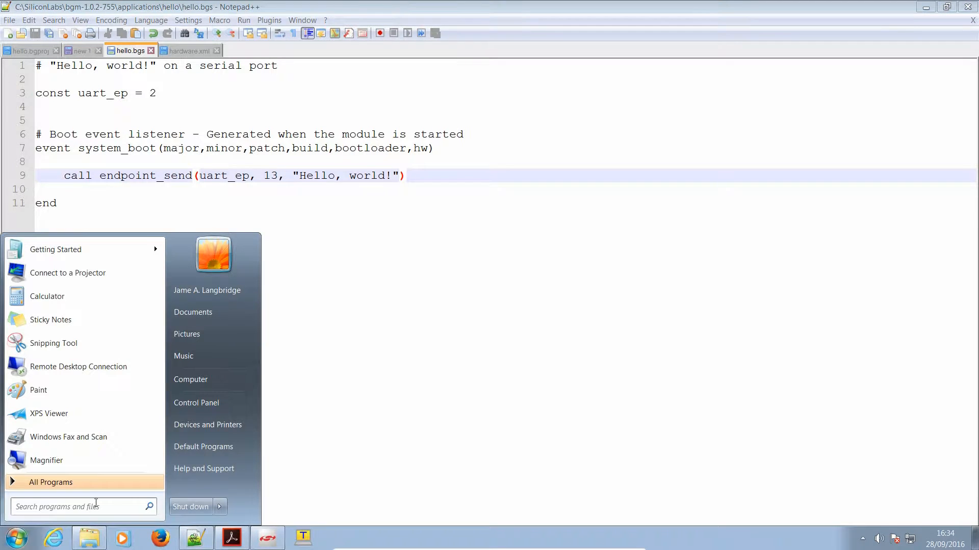
left_click(303, 537)
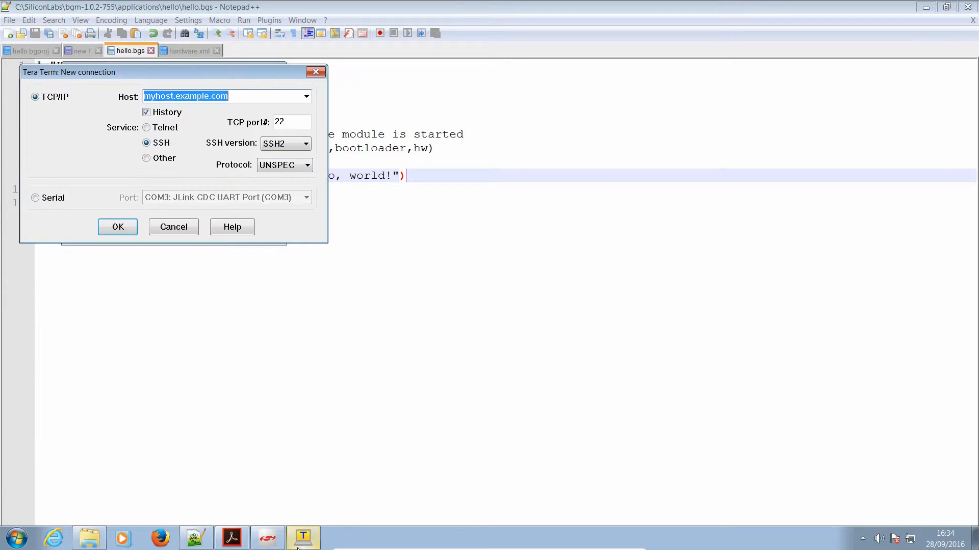
left_click(36, 197)
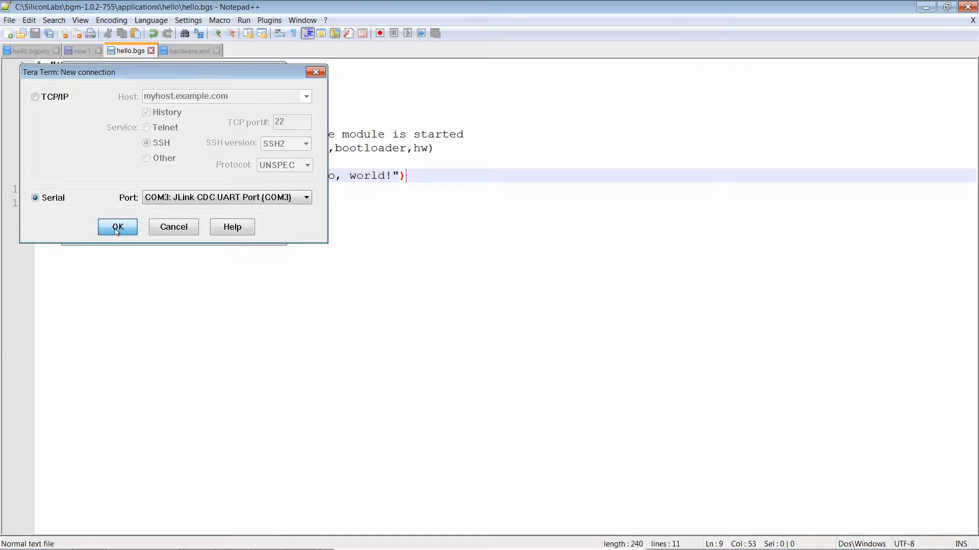
left_click(118, 226)
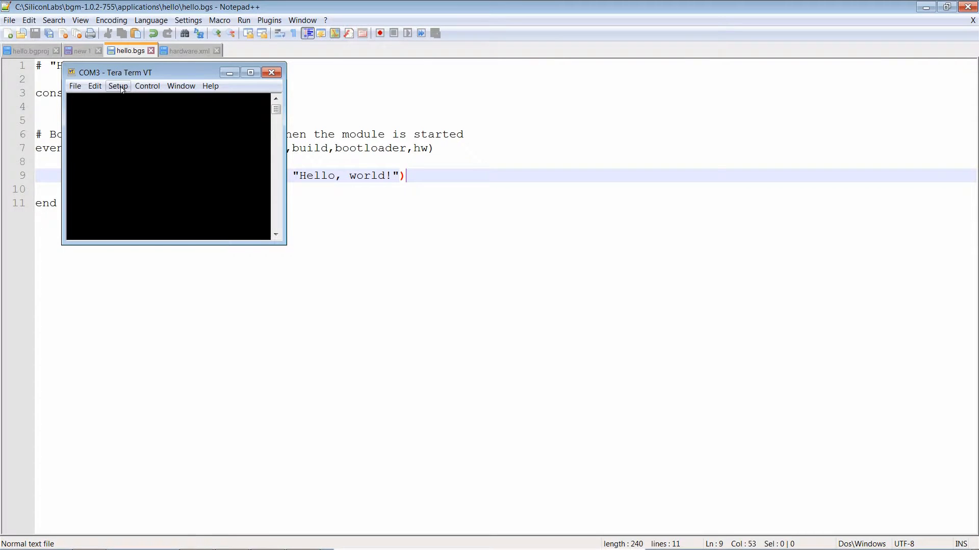
Step: Set the serial port baud rate to 115200
left_click(119, 86)
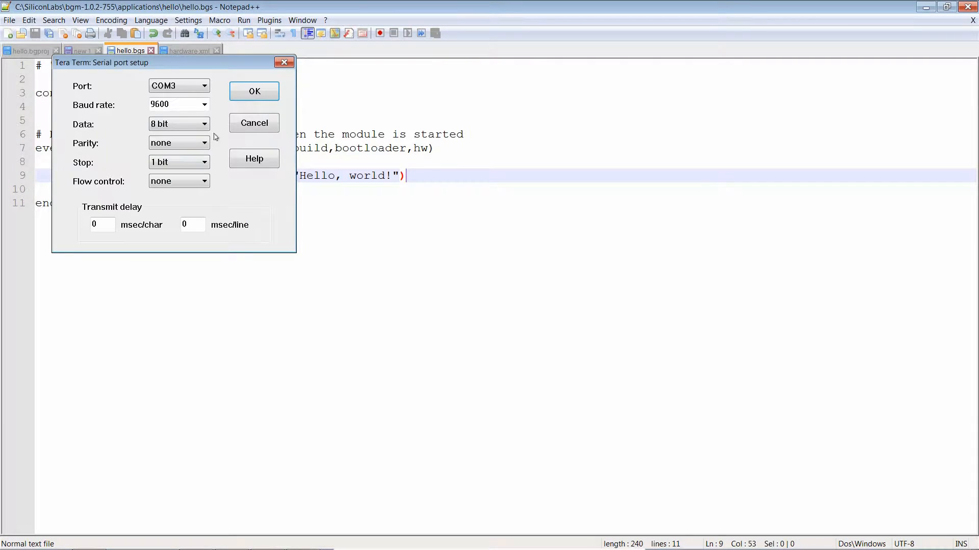
left_click(204, 104)
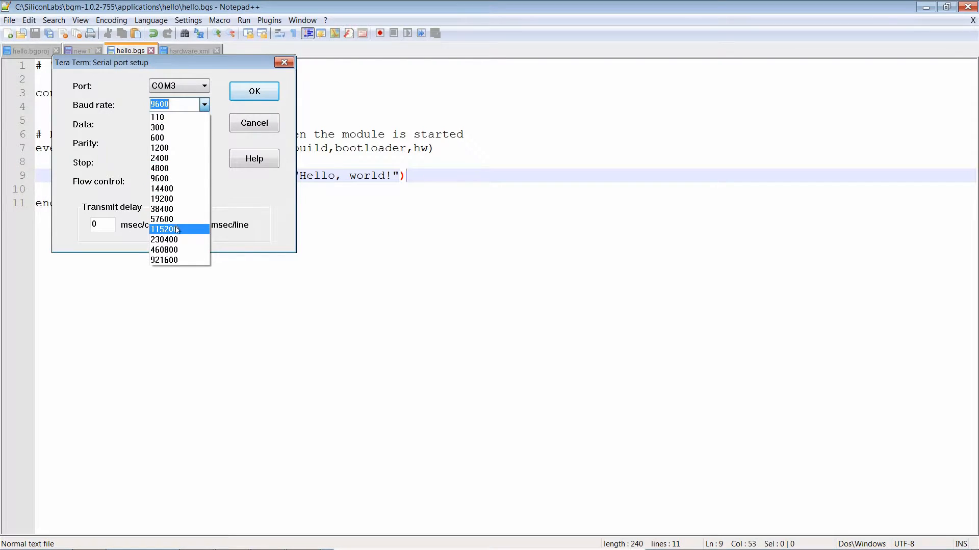
left_click(166, 229)
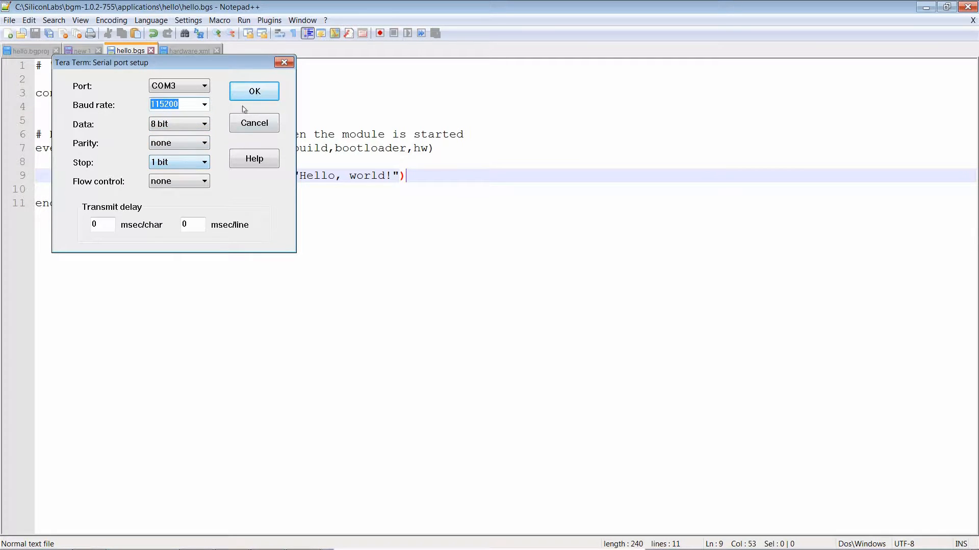
left_click(253, 90)
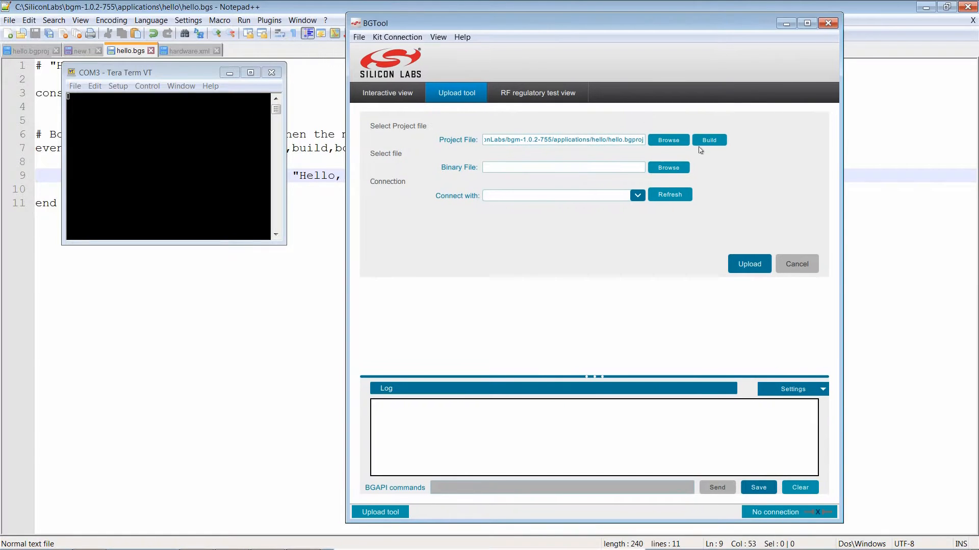
Step: Build and flash the hello project in BGTool, then open the UG119 configuration guide
left_click(709, 140)
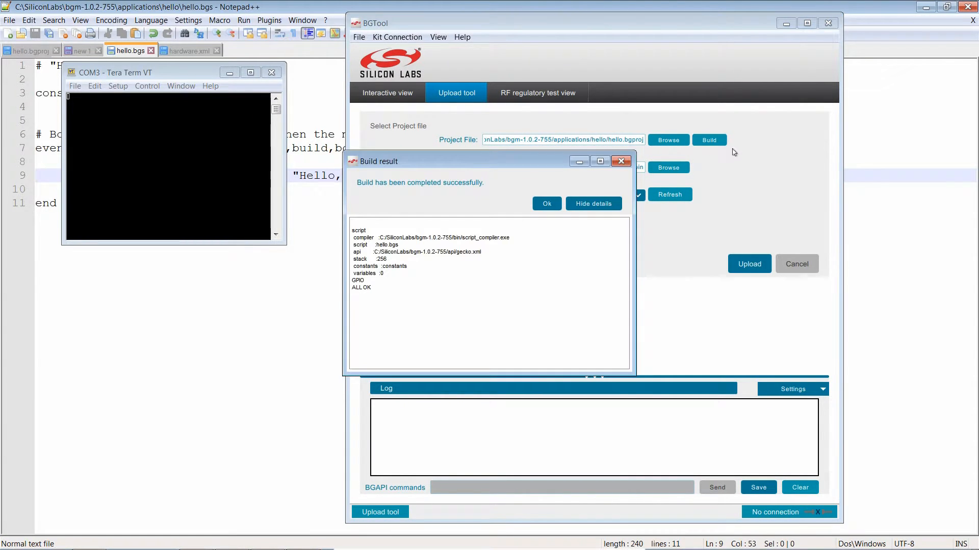
left_click(748, 263)
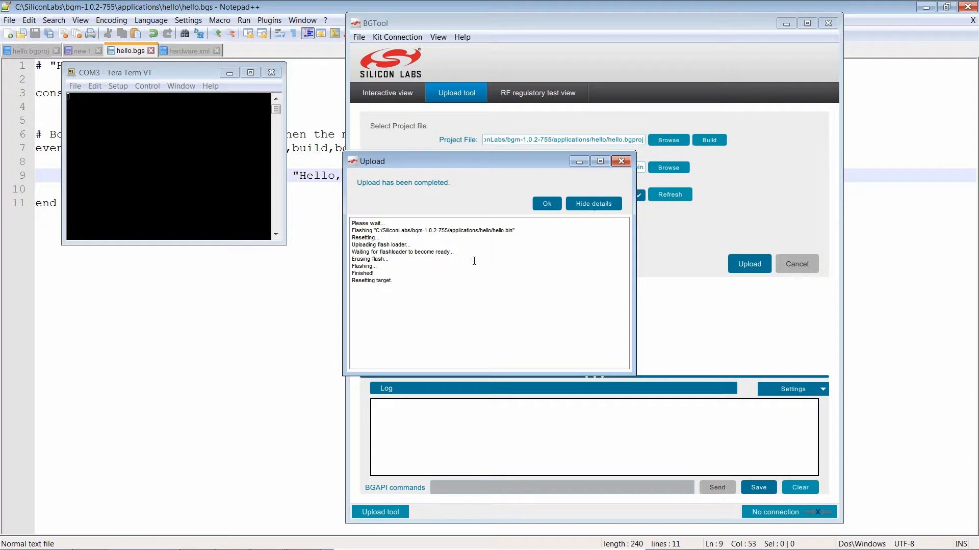
mouse_move(463, 255)
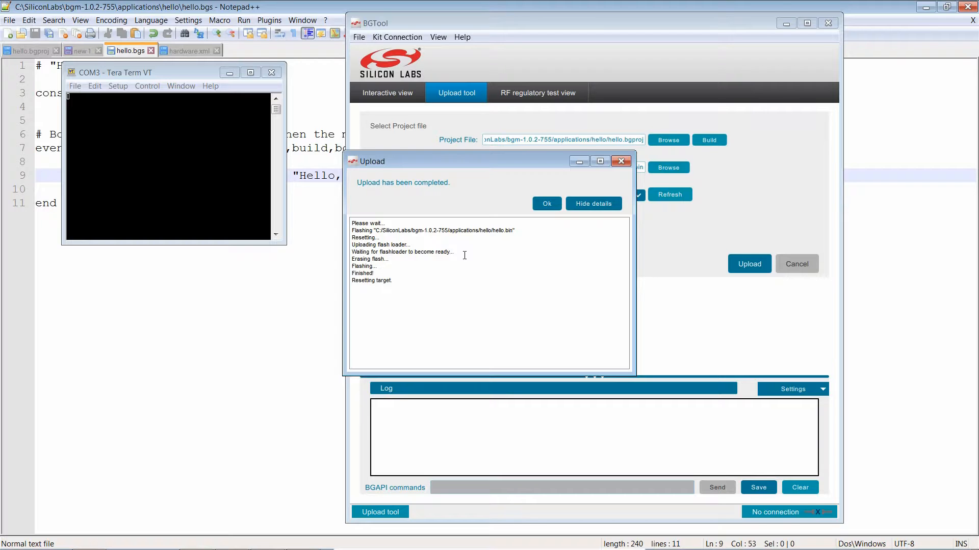
mouse_move(474, 260)
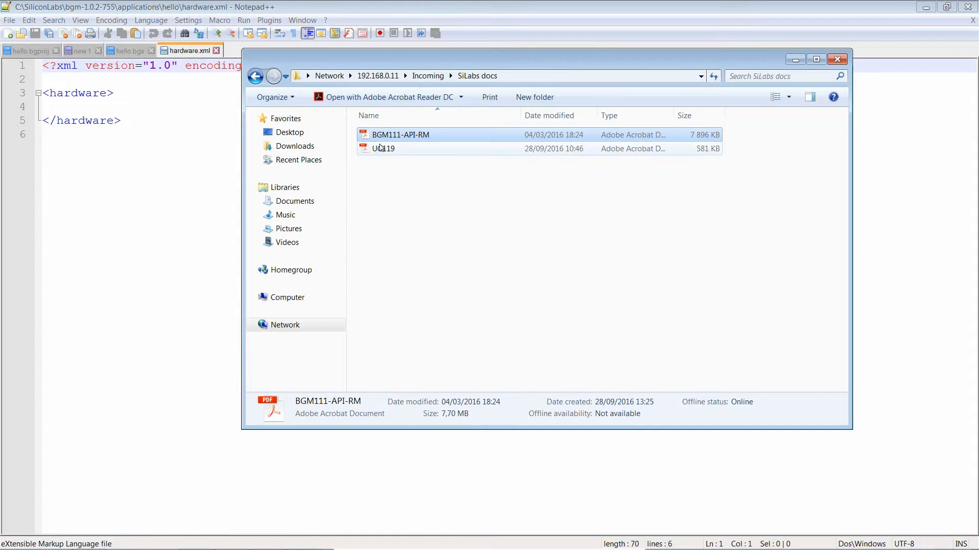
double_click(384, 149)
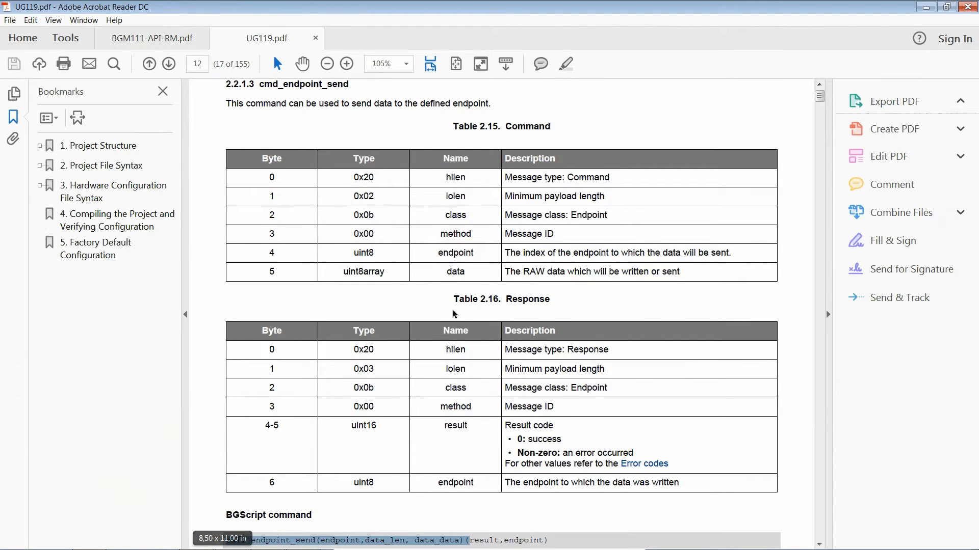
Step: Go to UG119's uart section and scroll through its attribute table and UART examples
left_click(895, 101)
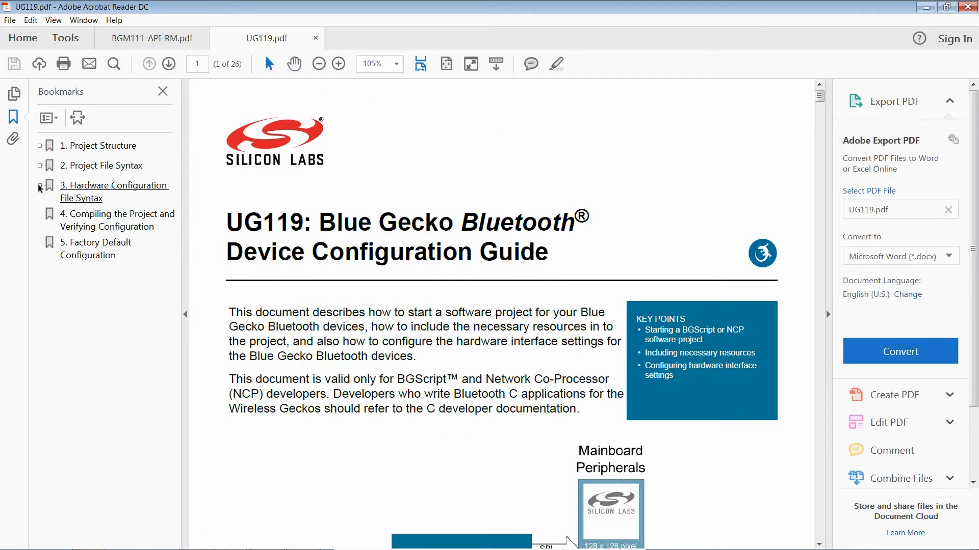
left_click(40, 188)
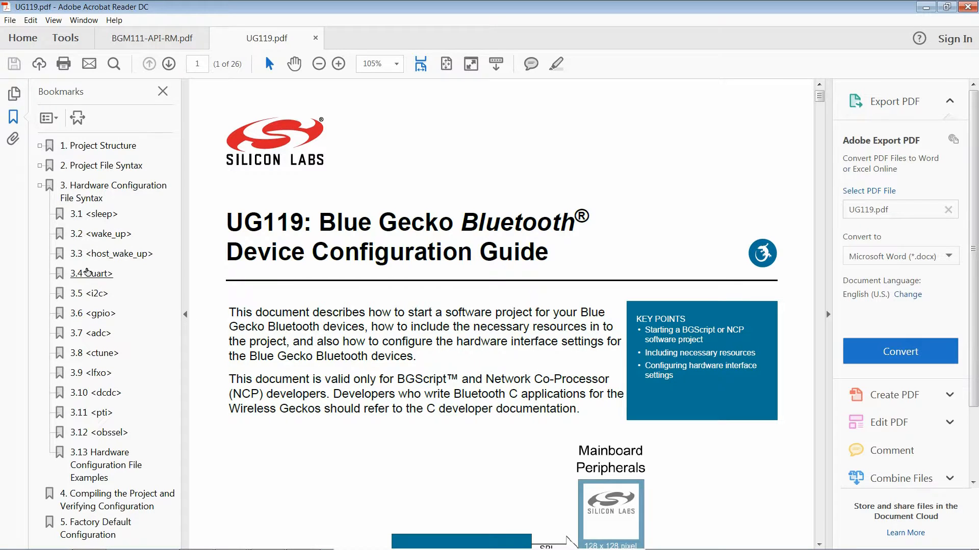
left_click(91, 273)
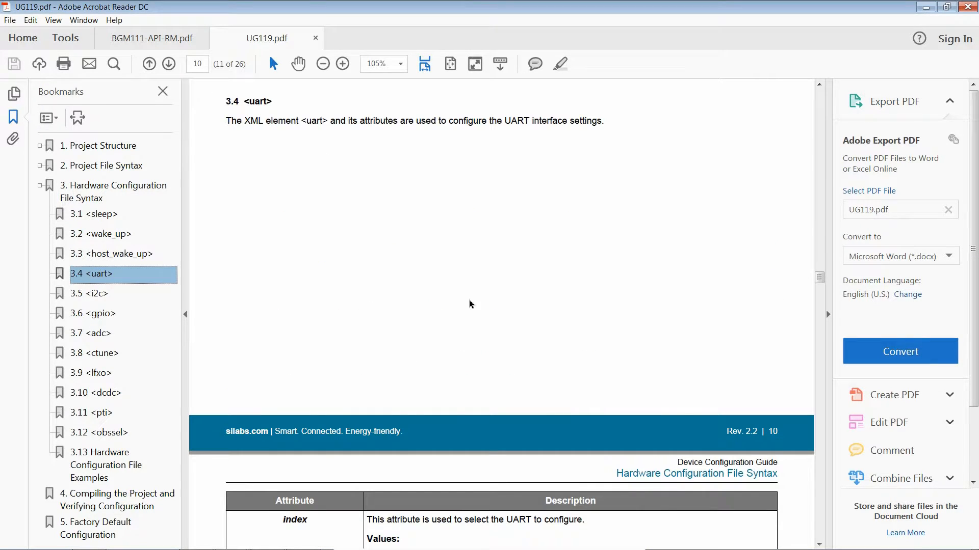
mouse_move(526, 279)
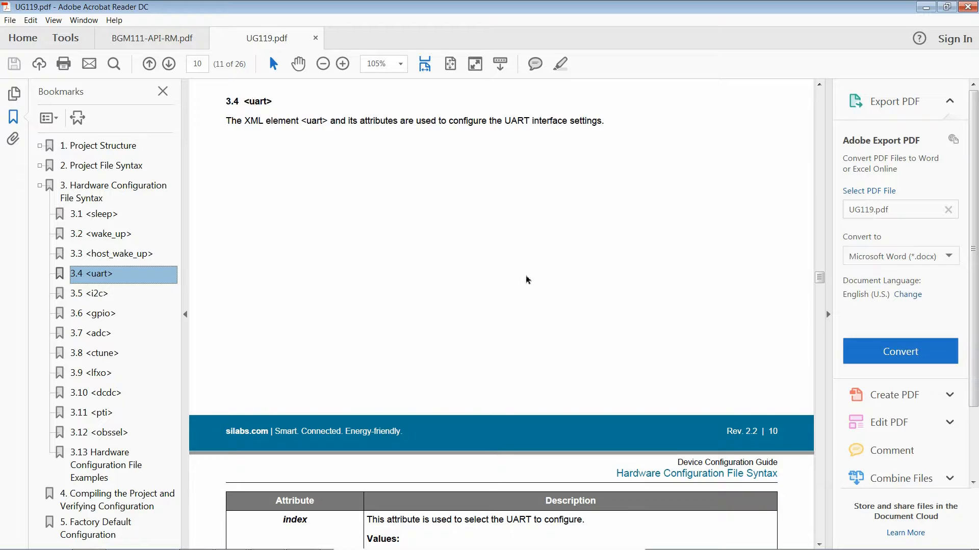
scroll("down", 3)
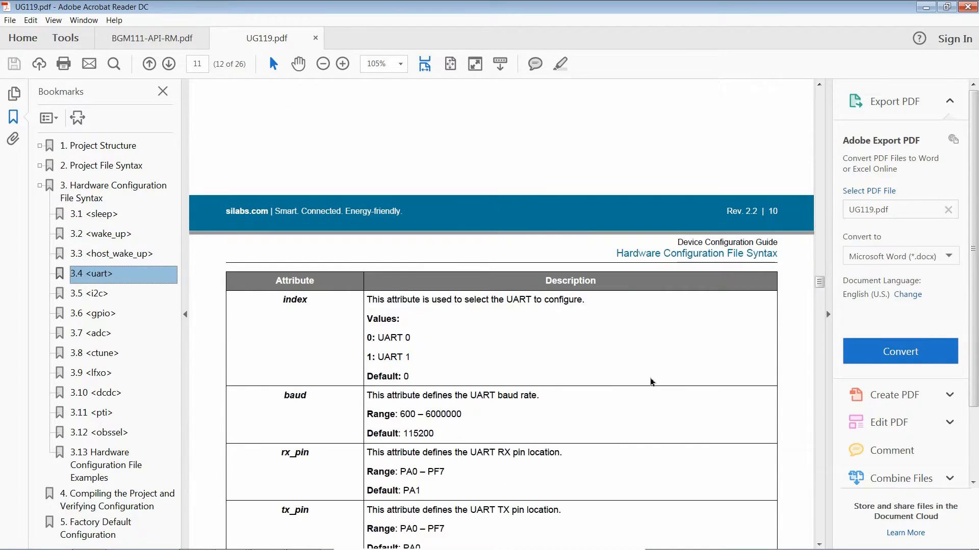
scroll("down", 3)
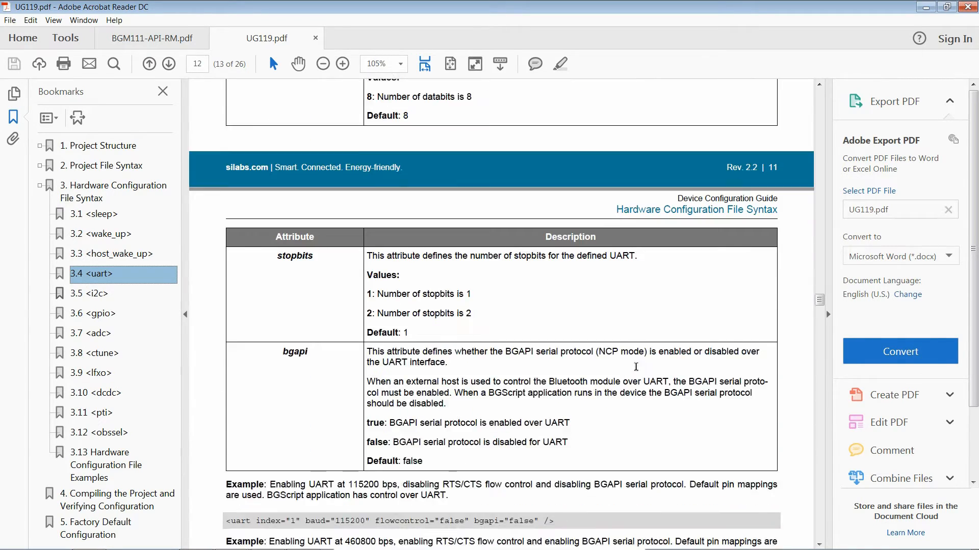
scroll("down", 3)
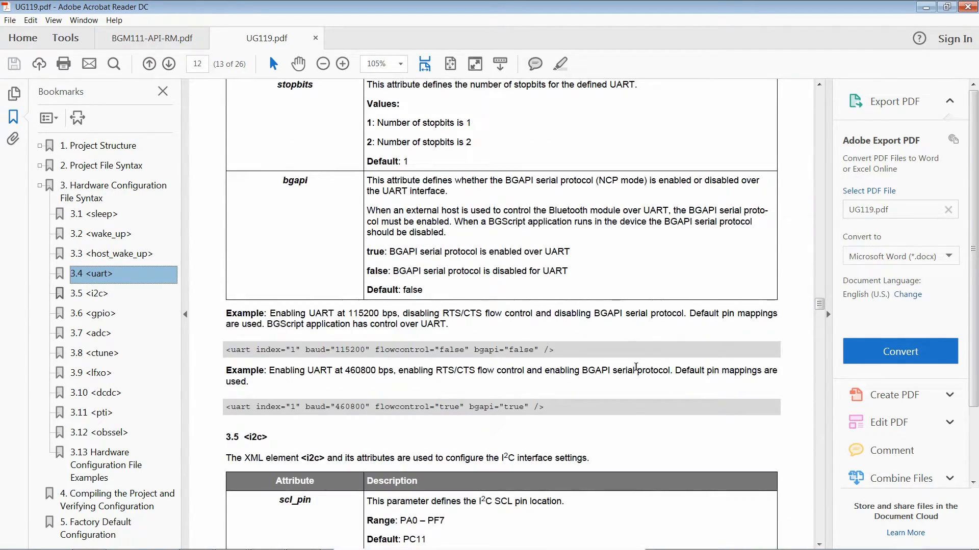
mouse_move(650, 336)
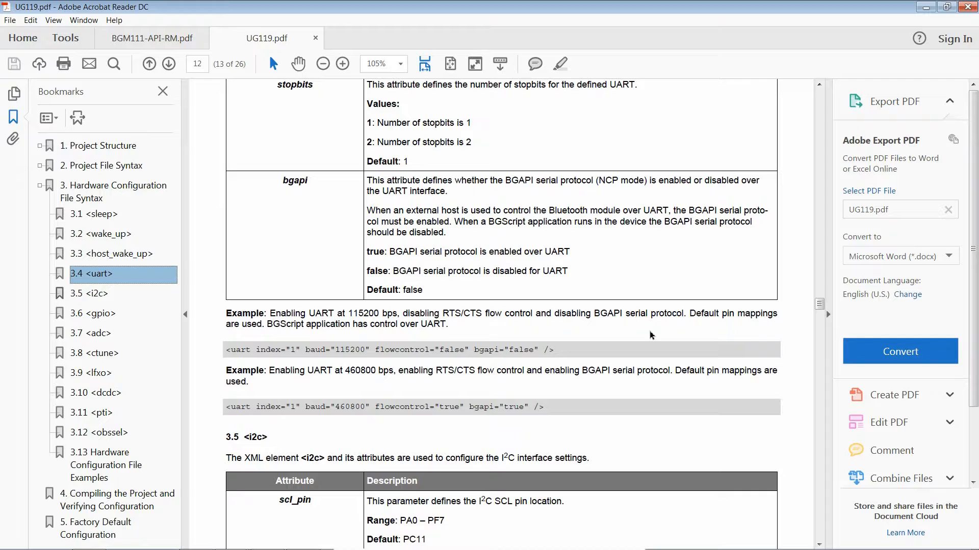
mouse_move(619, 298)
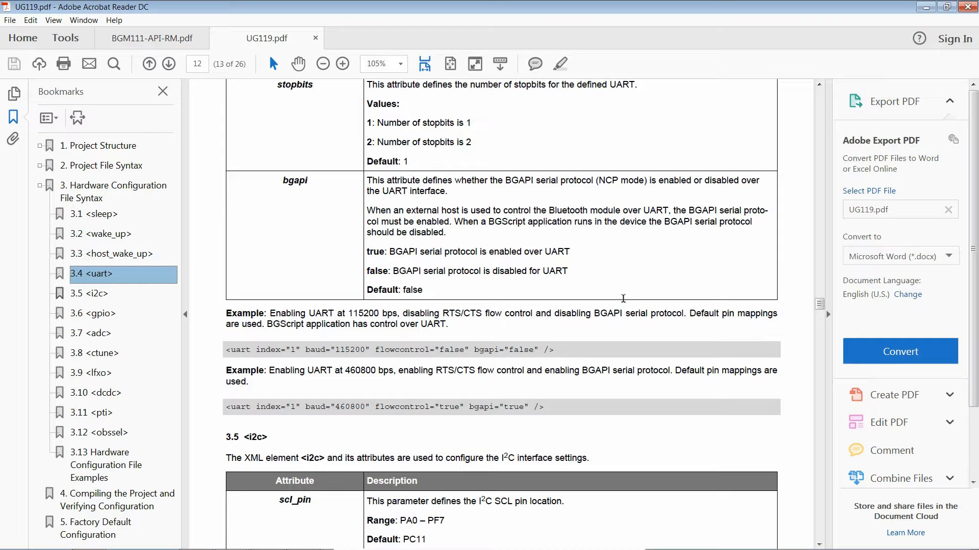
mouse_move(506, 334)
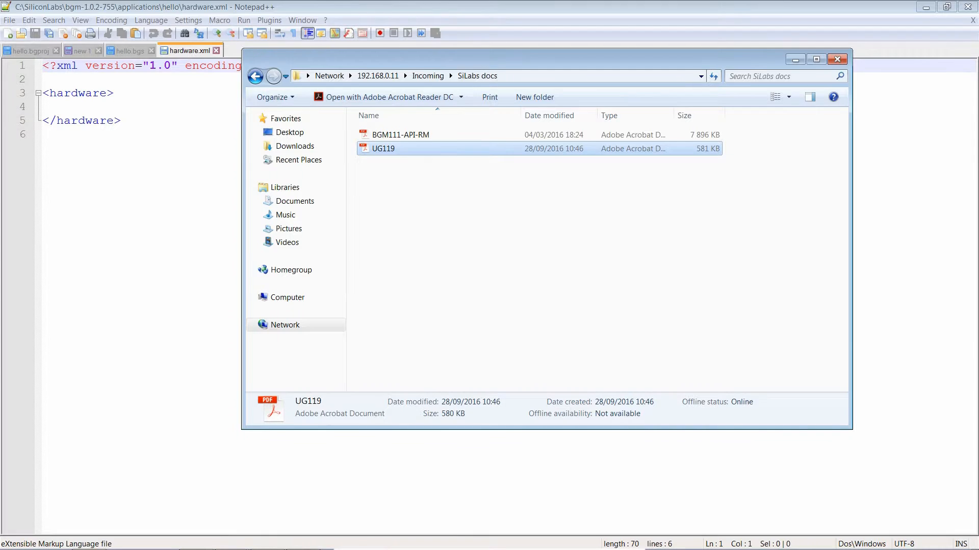
Step: Add the <!-- UART configuration --> comment inside hardware.xml's hardware element
left_click(836, 59)
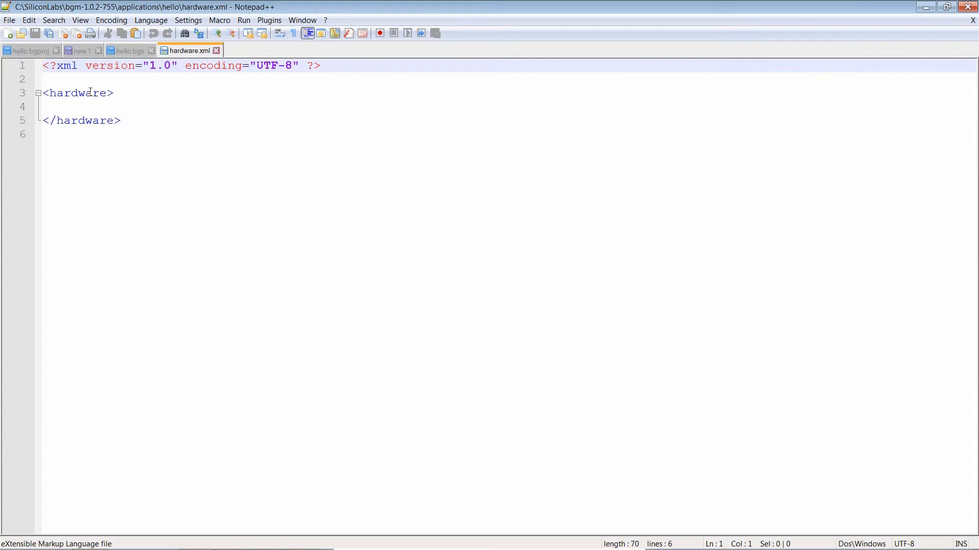
type("<!-- UART configuration -->")
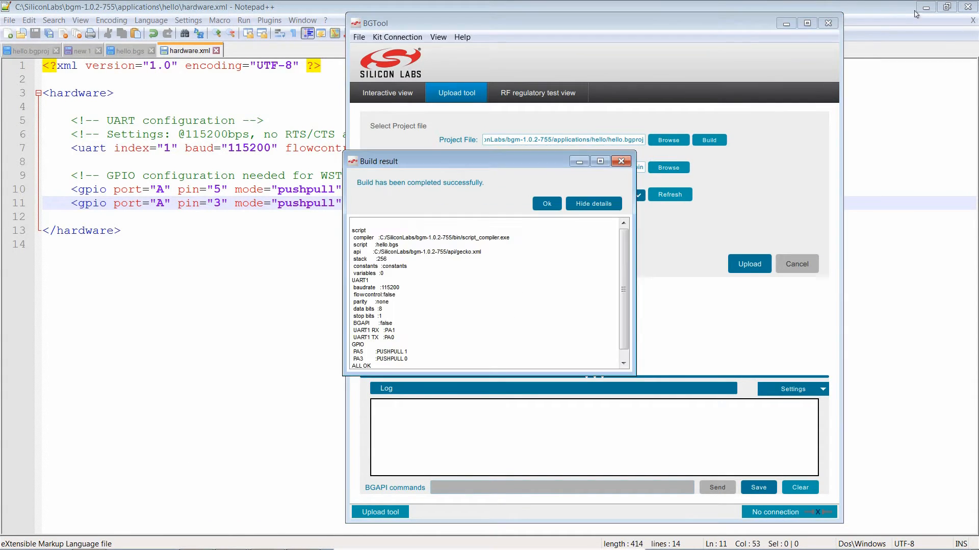
Step: Build the hello project in BGTool and dismiss the successful build result
left_click(545, 204)
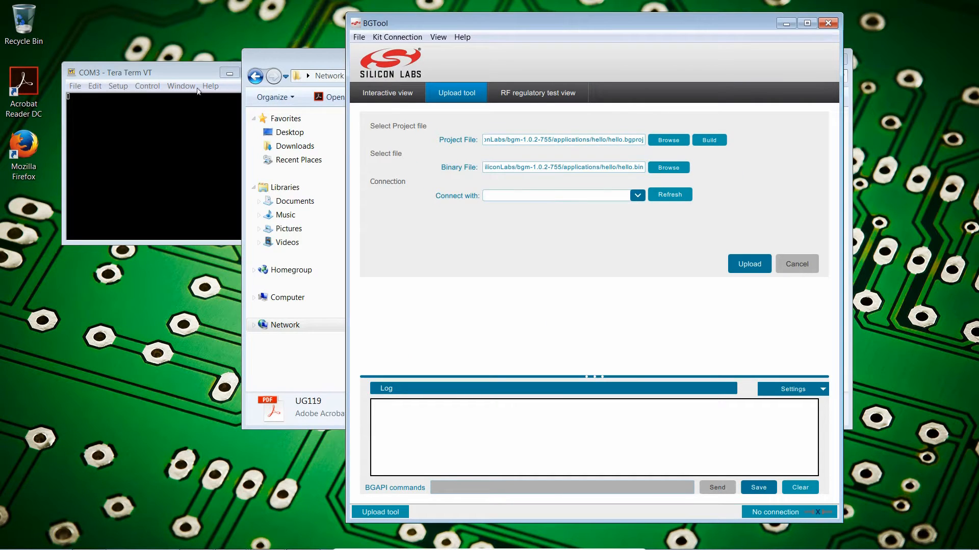
left_click(748, 263)
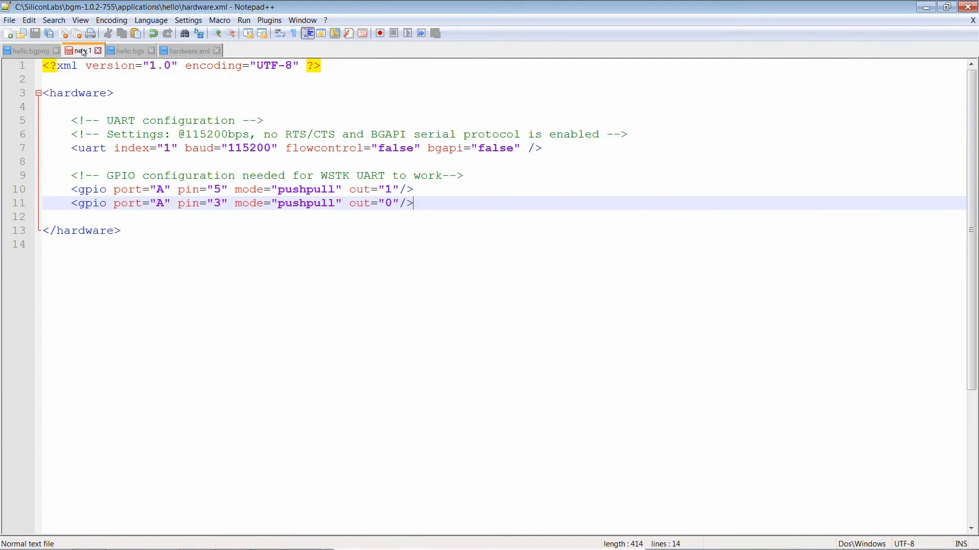
Step: Switch to the 'new 1' scratch script and review its nibble, hex and print_int32 helpers
left_click(82, 51)
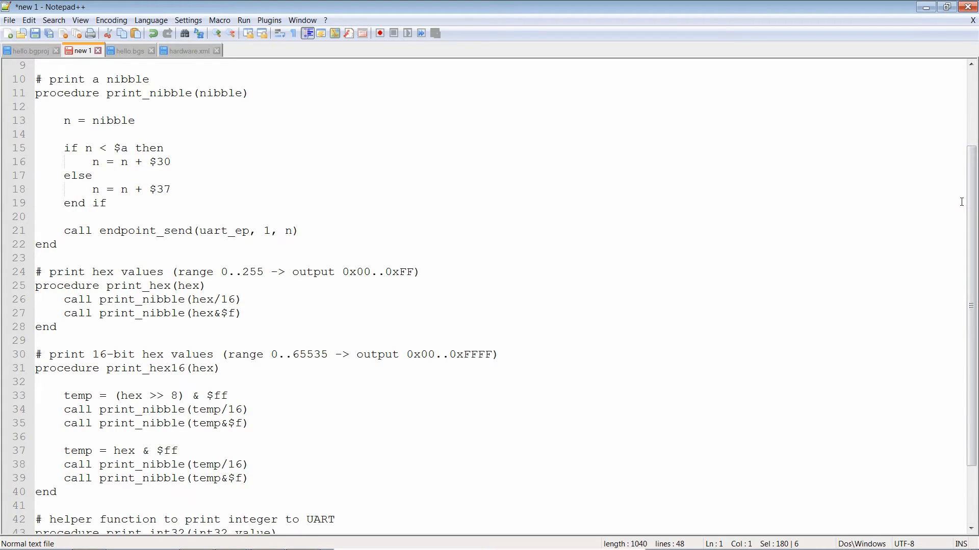
scroll("down", 3)
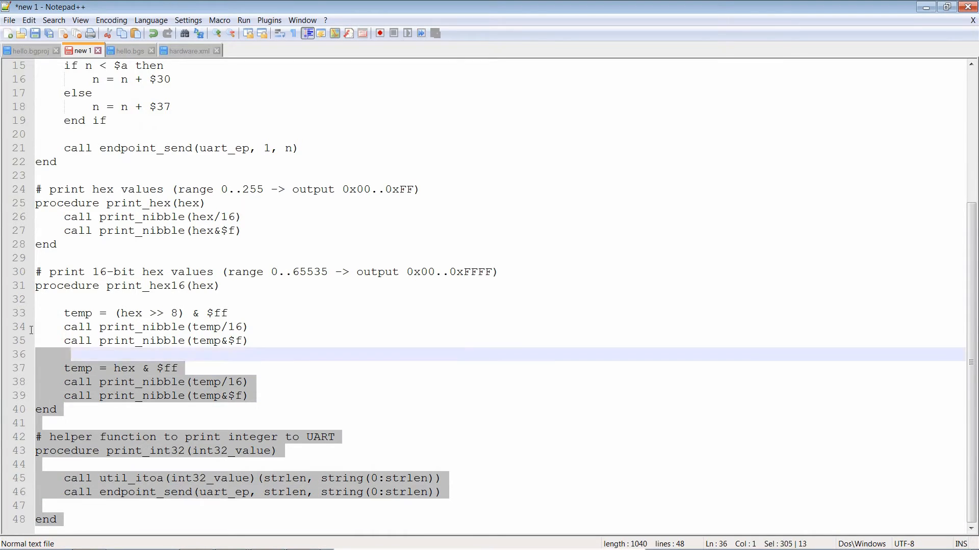
scroll("up", 3)
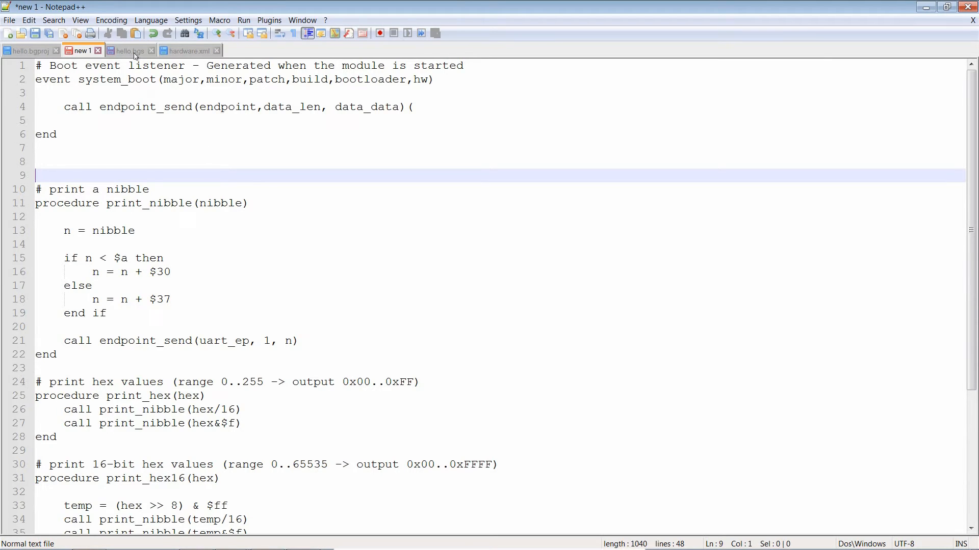
Step: Switch to hello.bgs and highlight every use of the 'build' parameter in the system_boot event
left_click(128, 51)
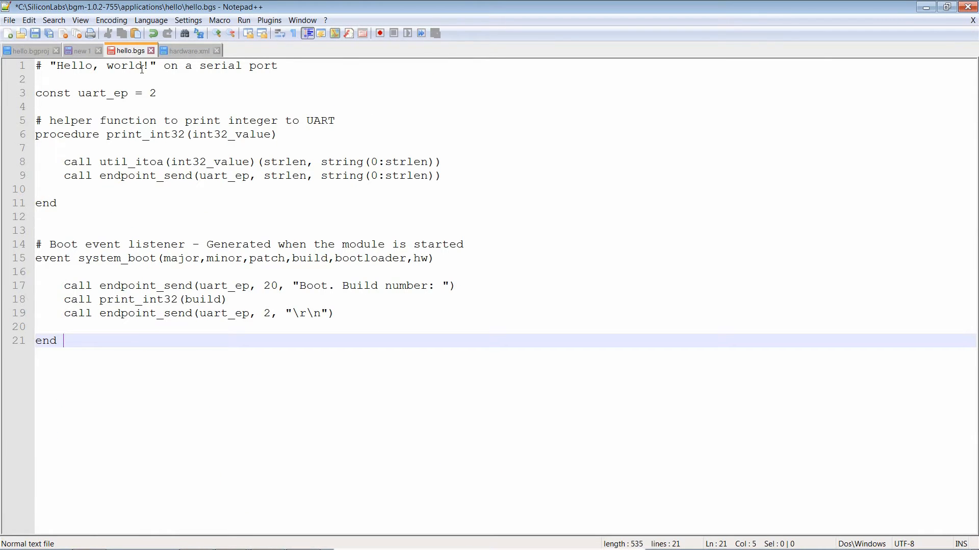
mouse_move(89, 261)
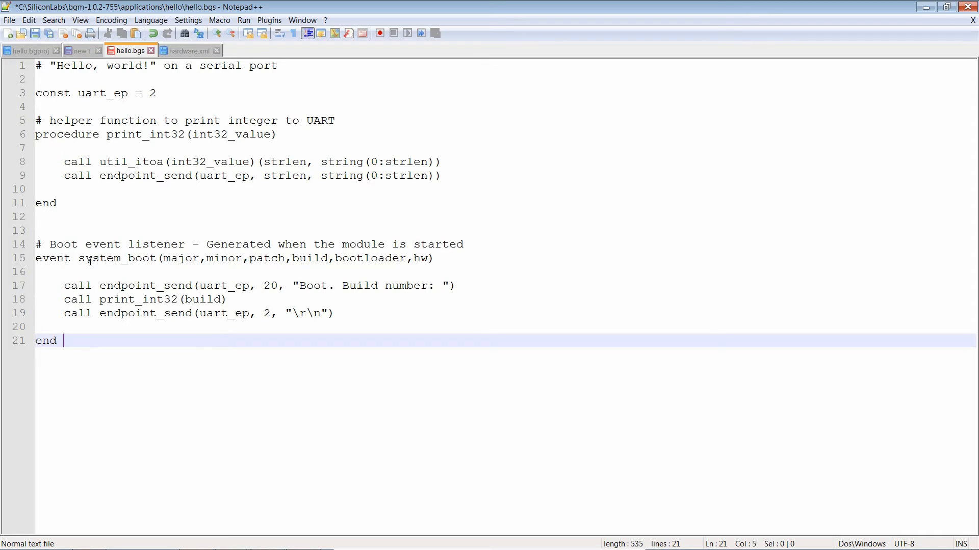
mouse_move(316, 258)
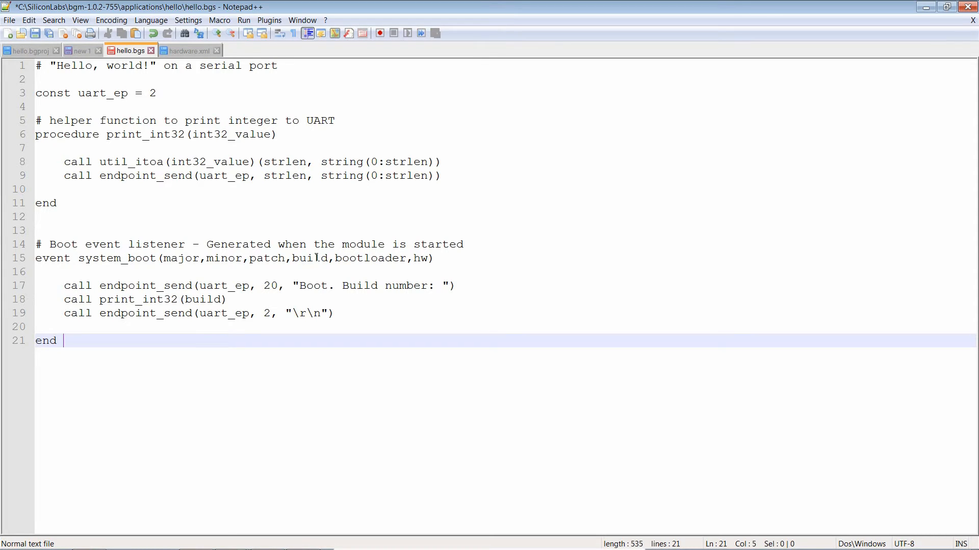
double_click(309, 258)
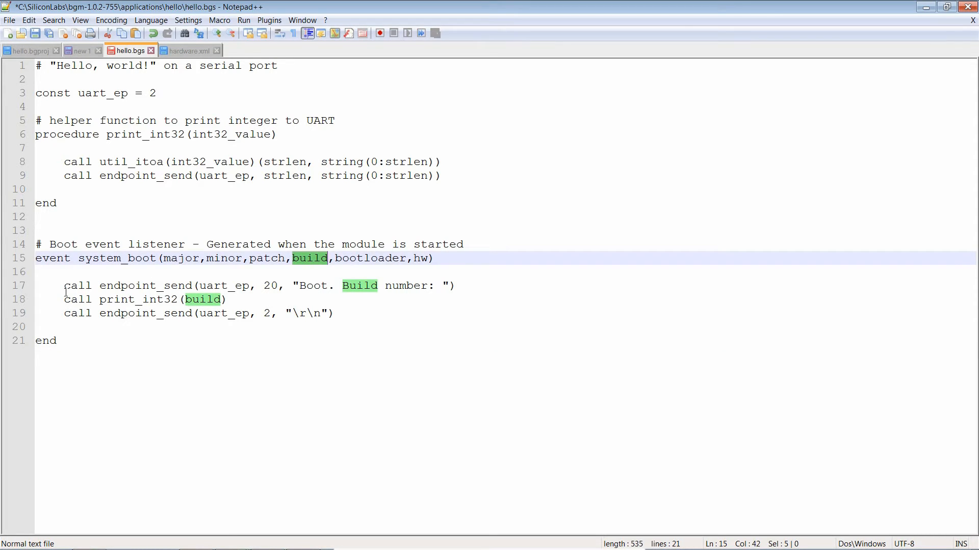
left_click(262, 313)
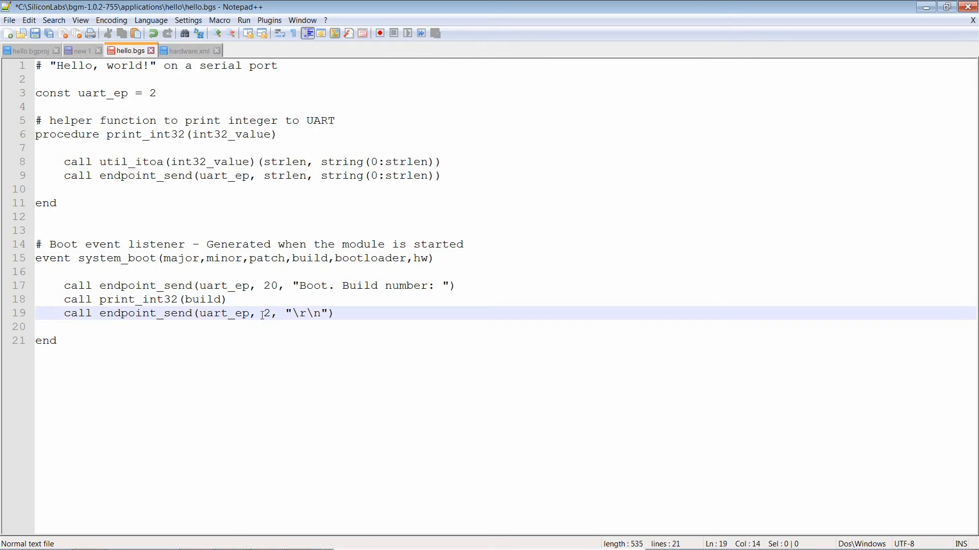